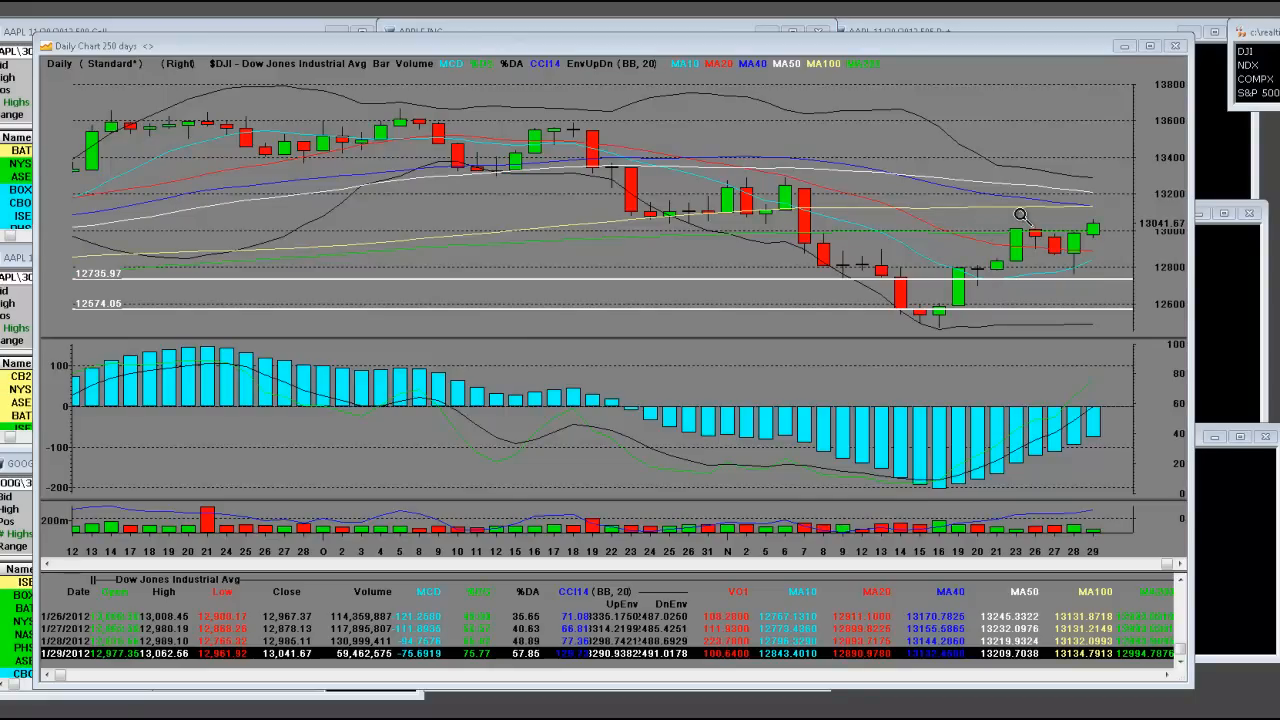
pyautogui.moveTo(1016, 300)
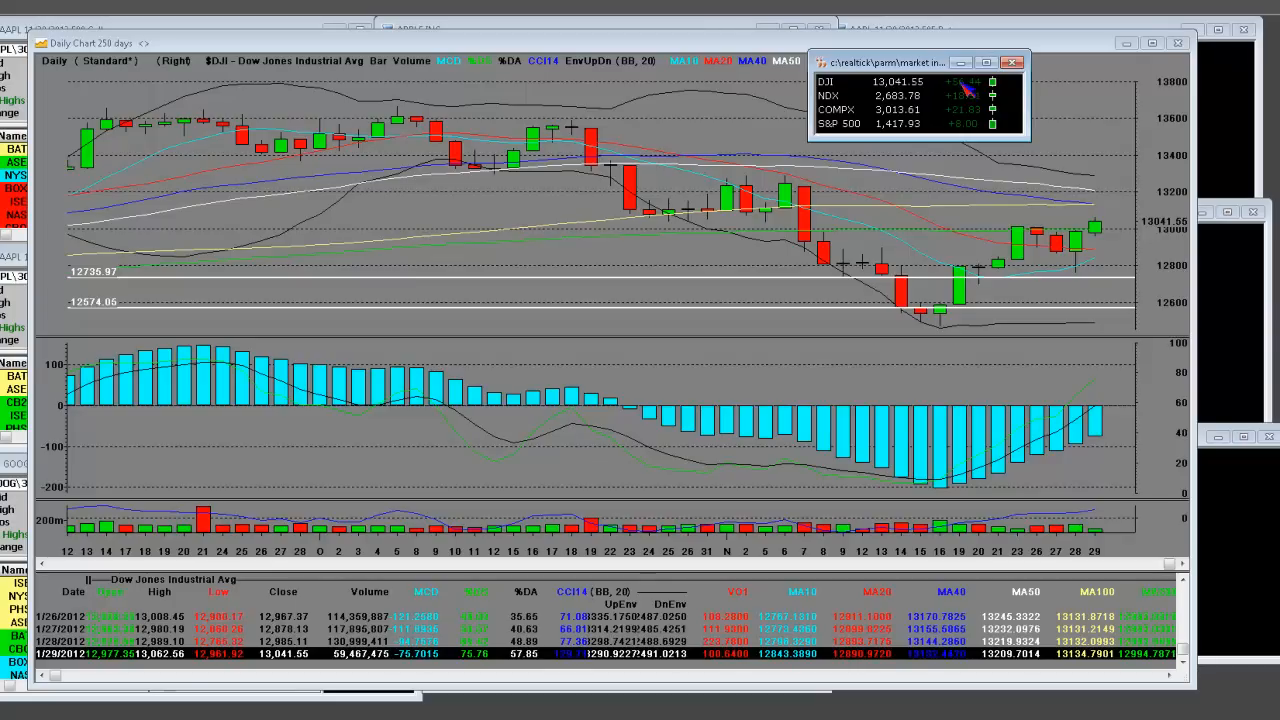
# Dismiss the quote window and add a horizontal line at 12921.92 on the Dow daily chart
pyautogui.click(1012, 58)
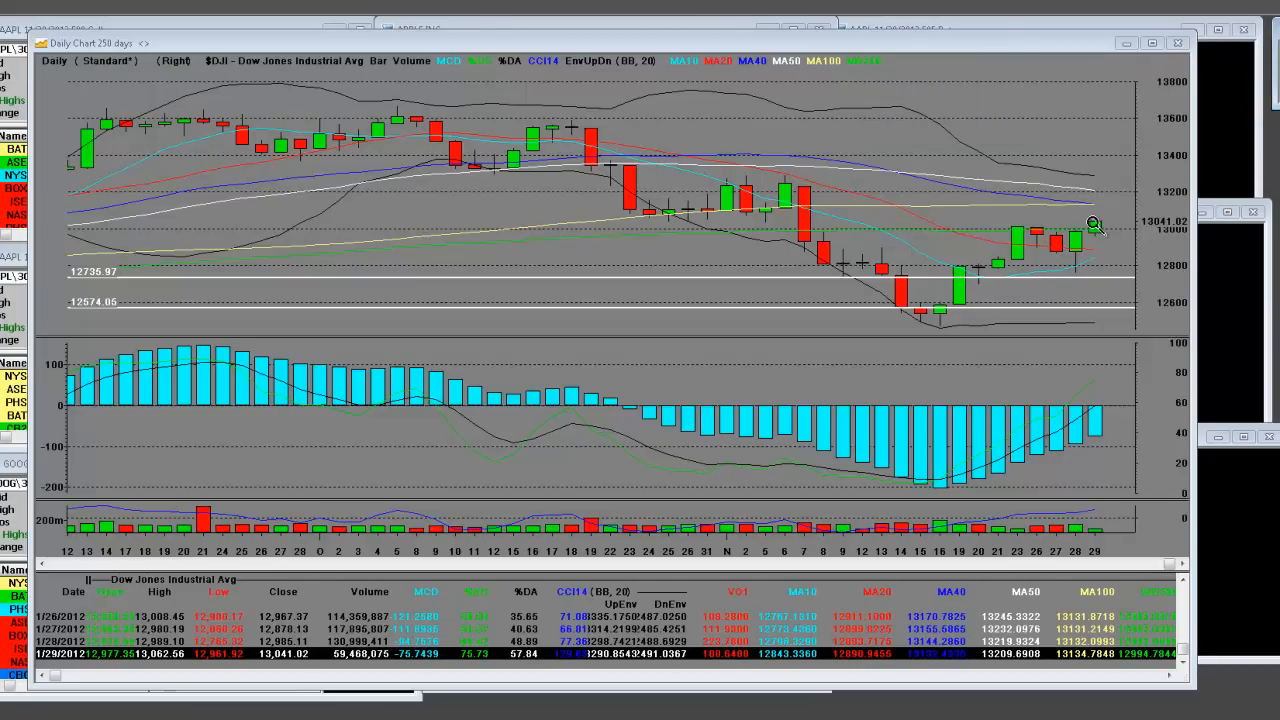
pyautogui.moveTo(956, 484)
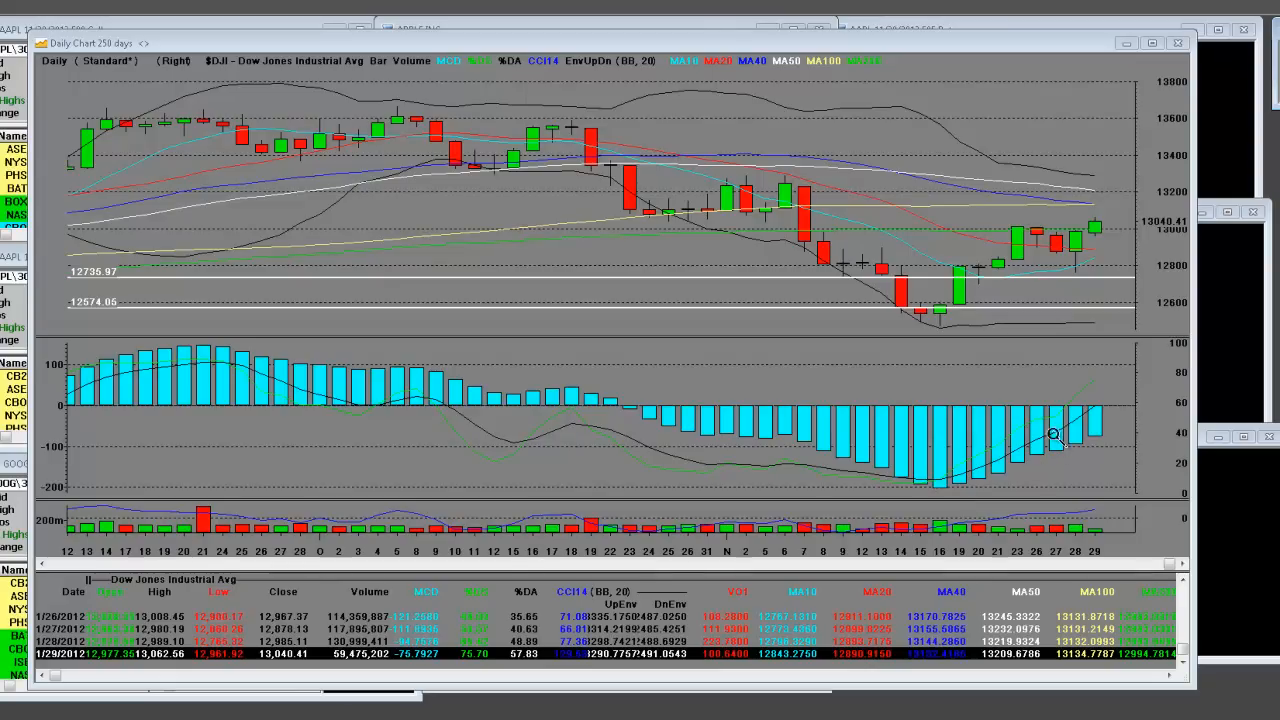
pyautogui.moveTo(982, 302)
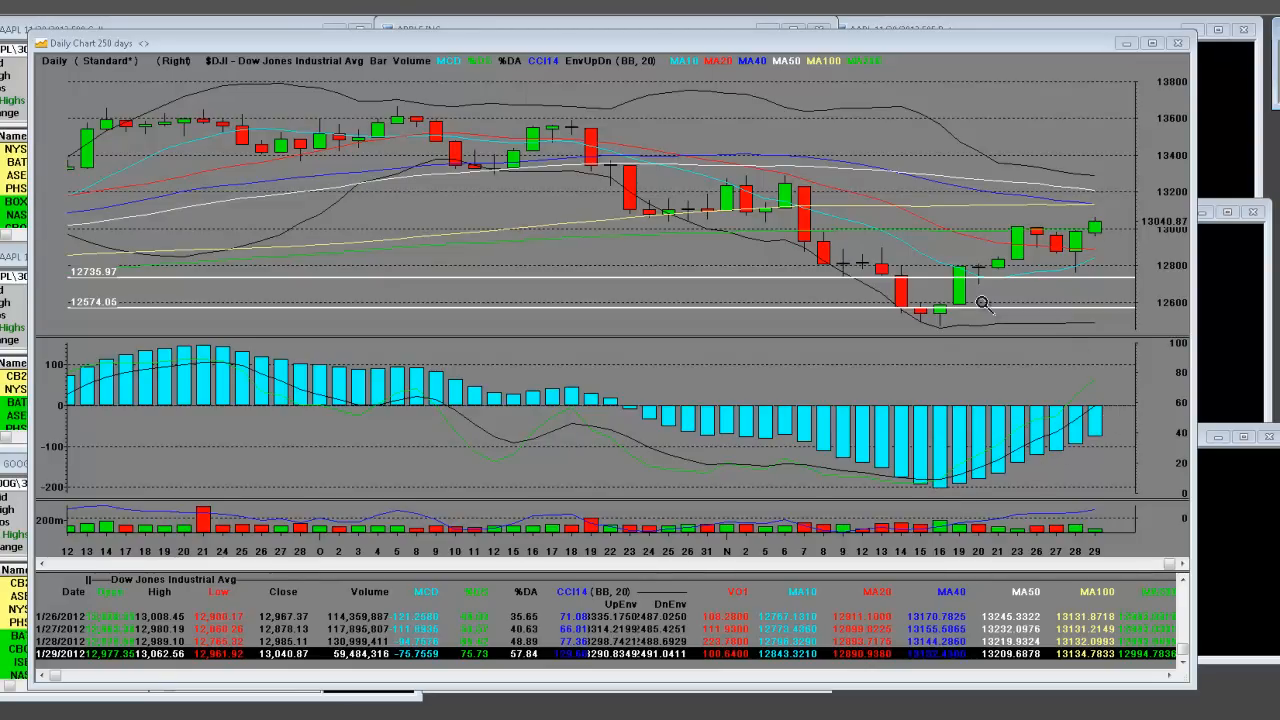
pyautogui.moveTo(1102, 198)
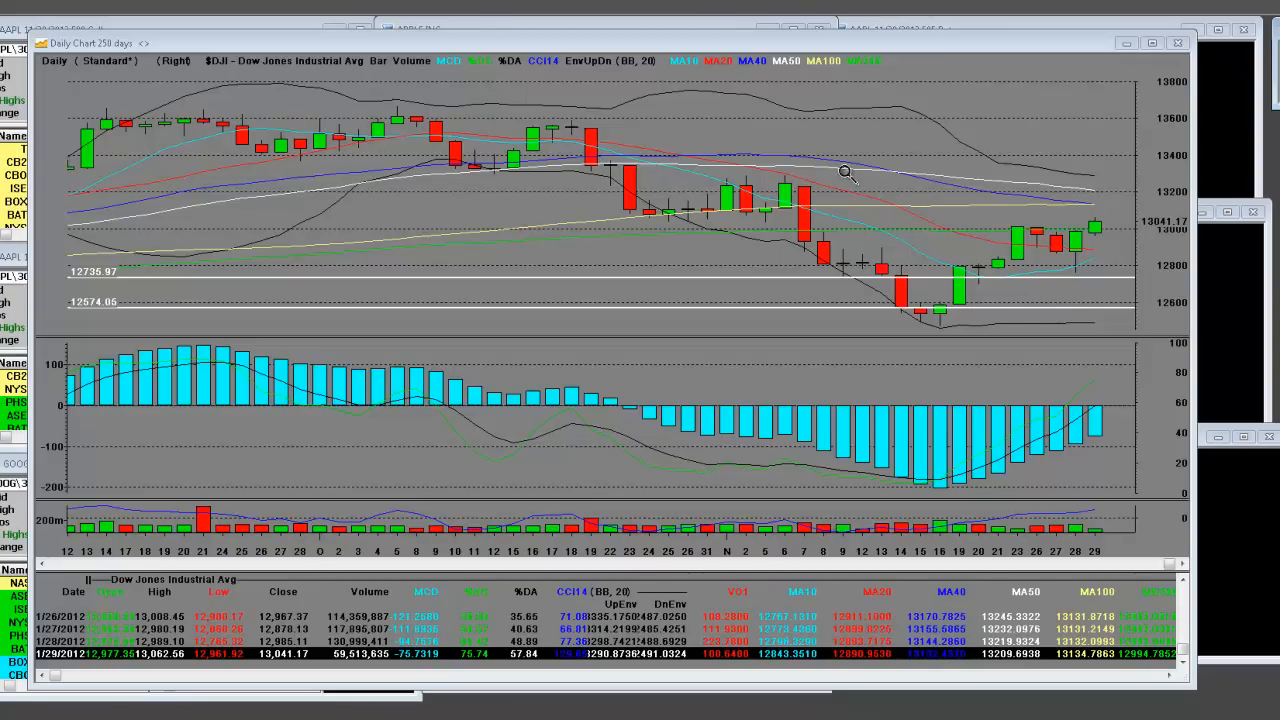
pyautogui.rightClick(842, 172)
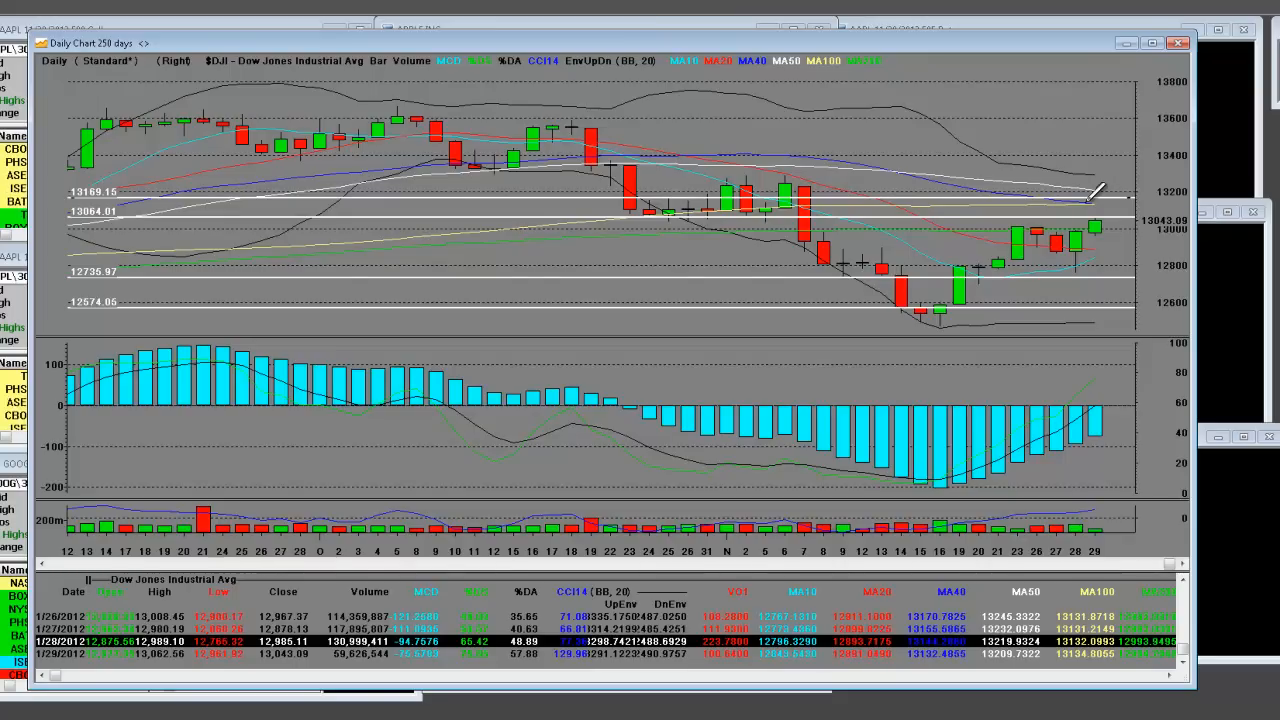
pyautogui.moveTo(1212, 270)
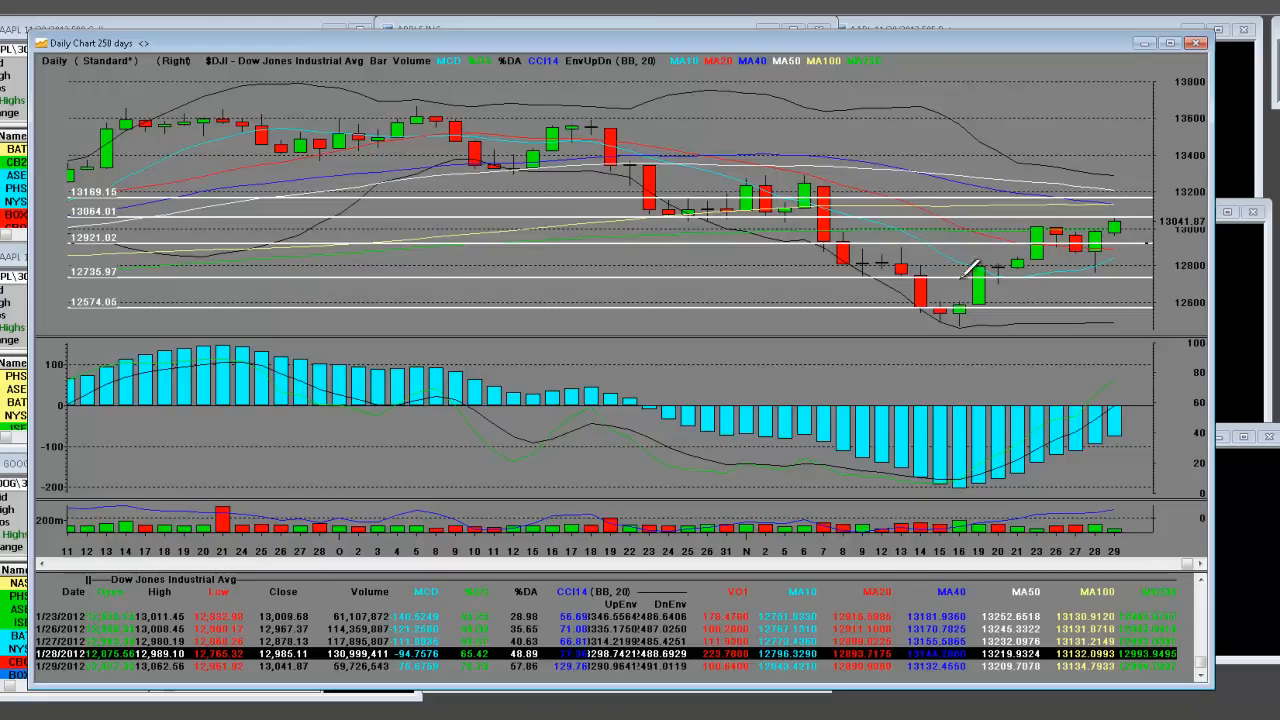
pyautogui.moveTo(964, 490)
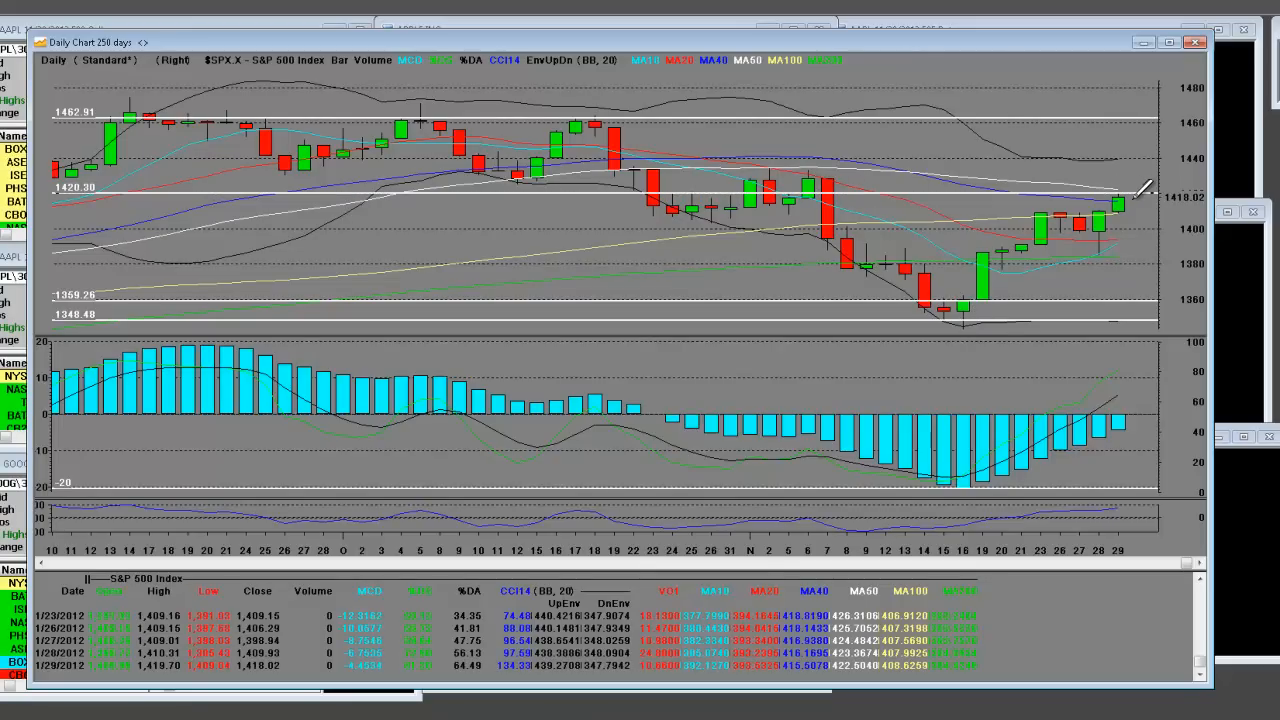
pyautogui.moveTo(1124, 160)
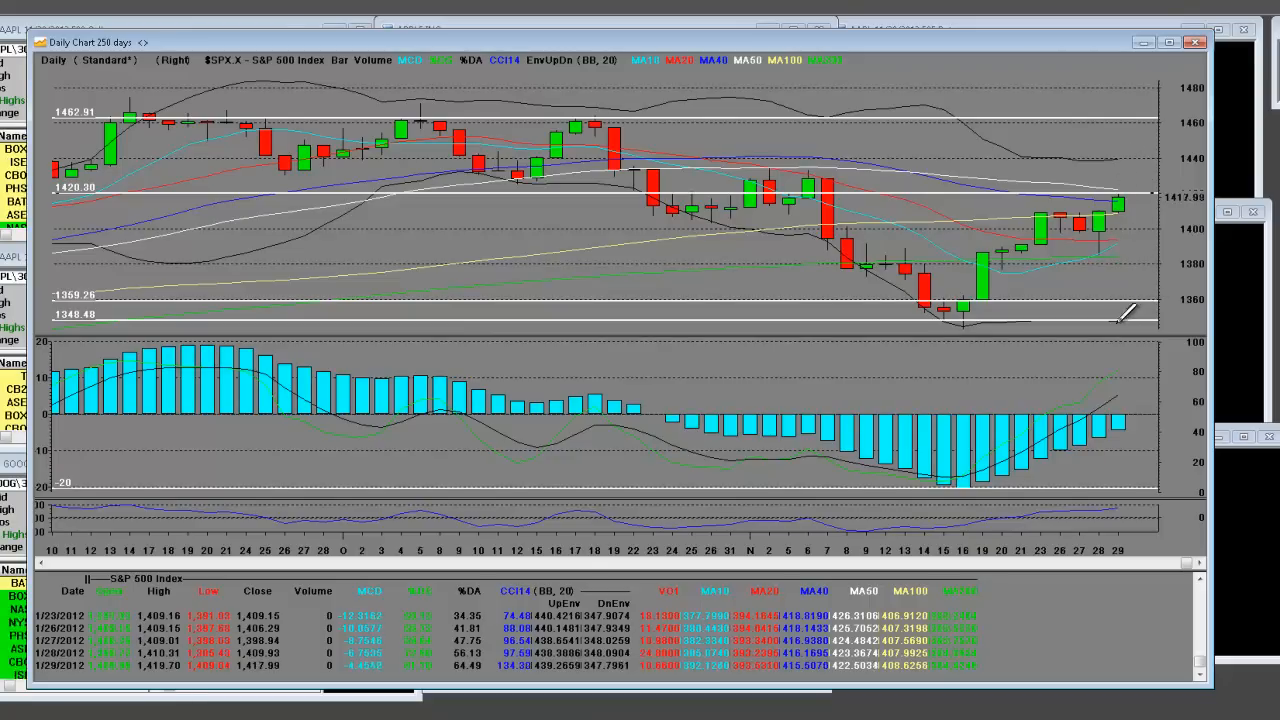
pyautogui.moveTo(1124, 310)
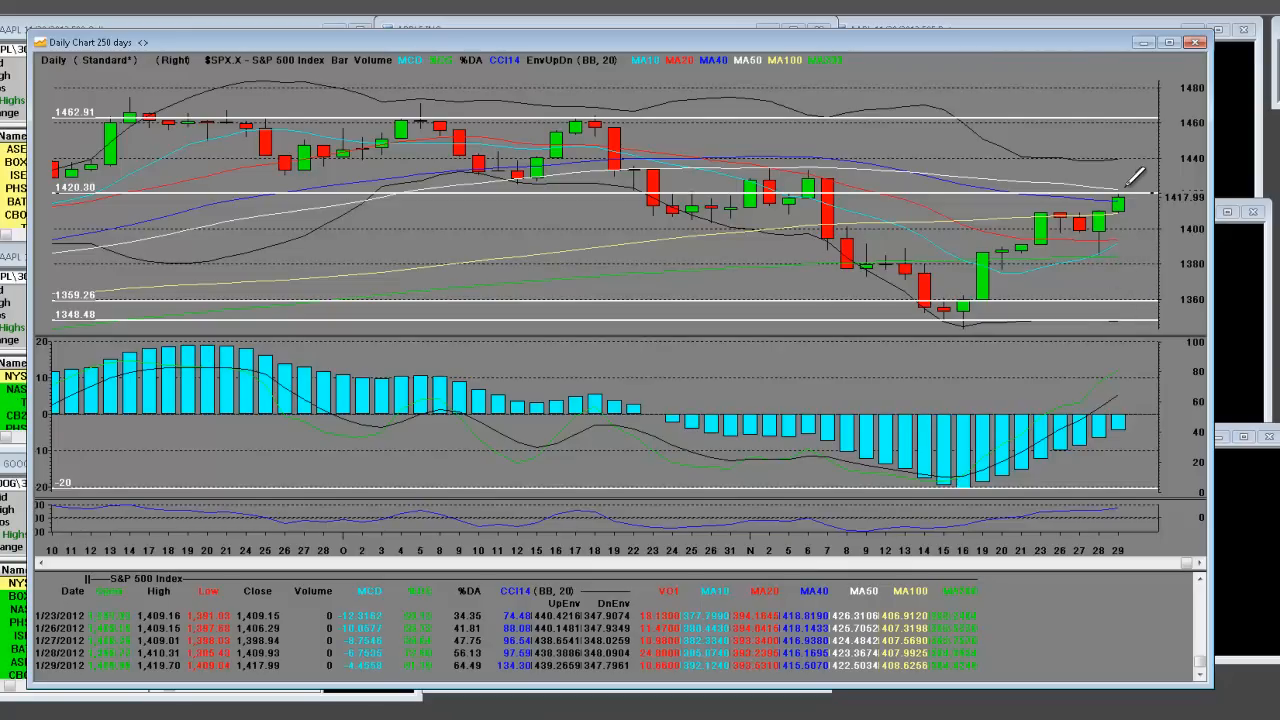
pyautogui.moveTo(1010, 284)
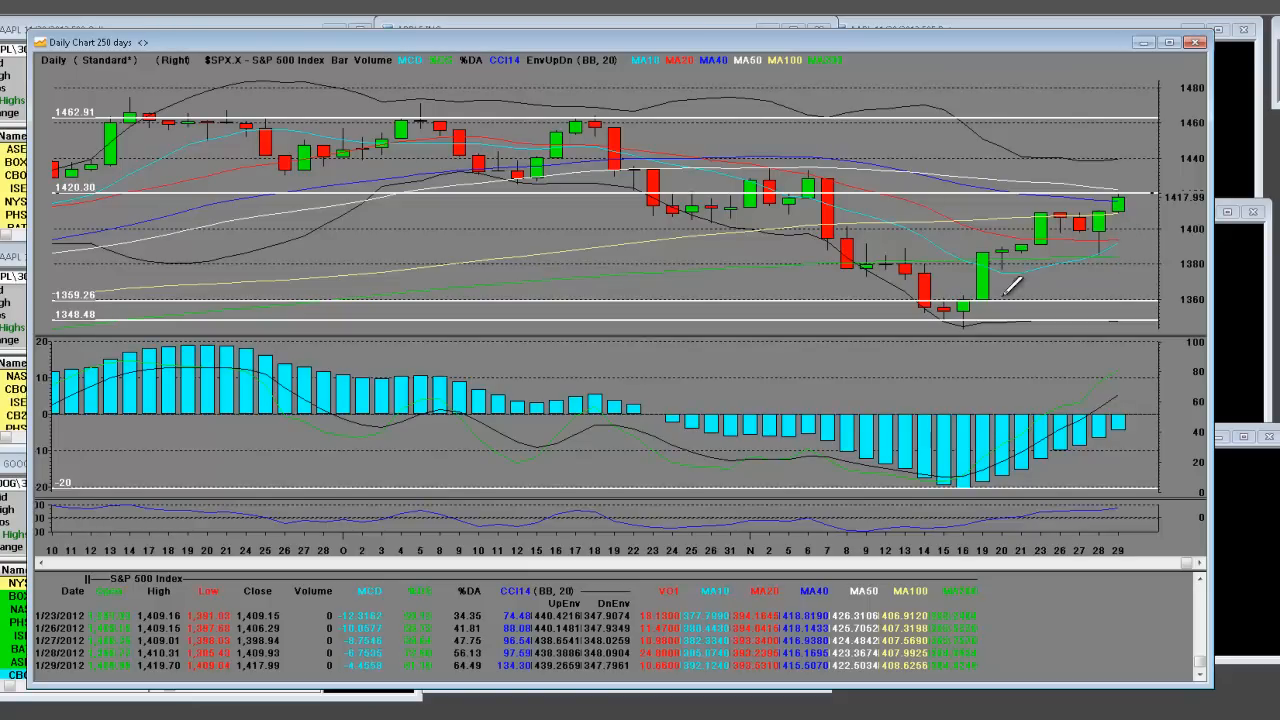
pyautogui.moveTo(984, 284)
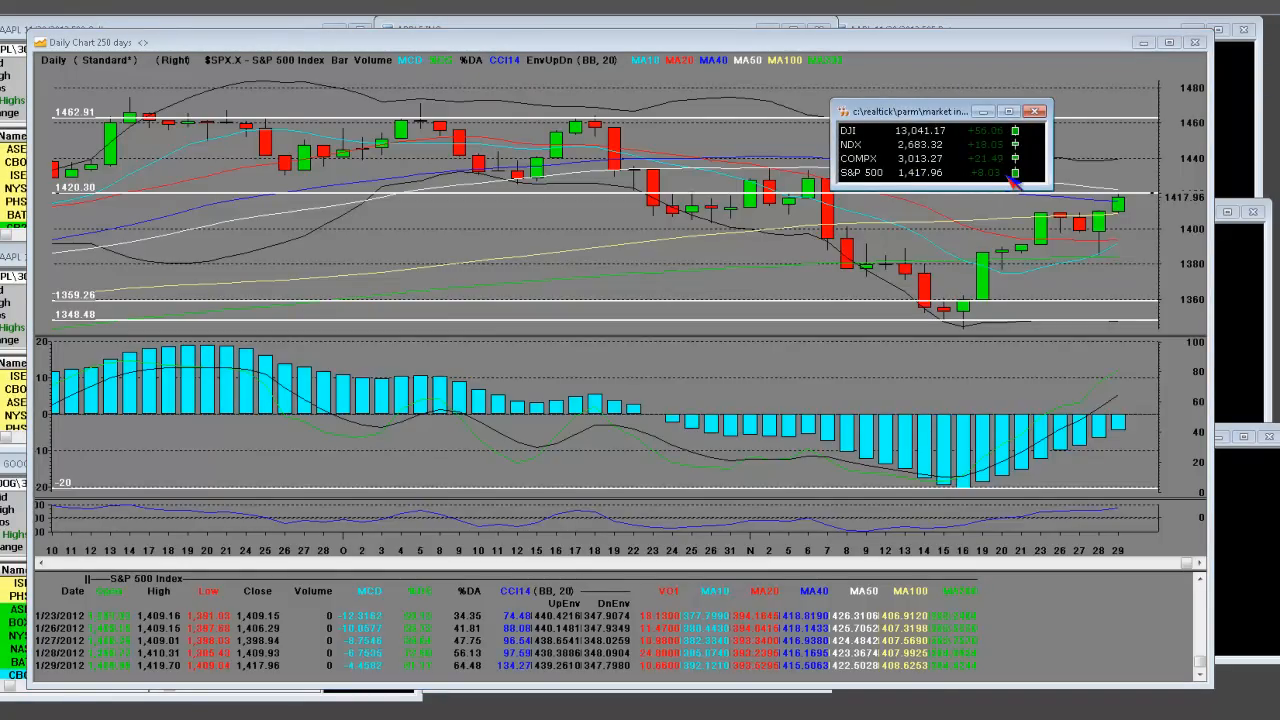
pyautogui.moveTo(1104, 180)
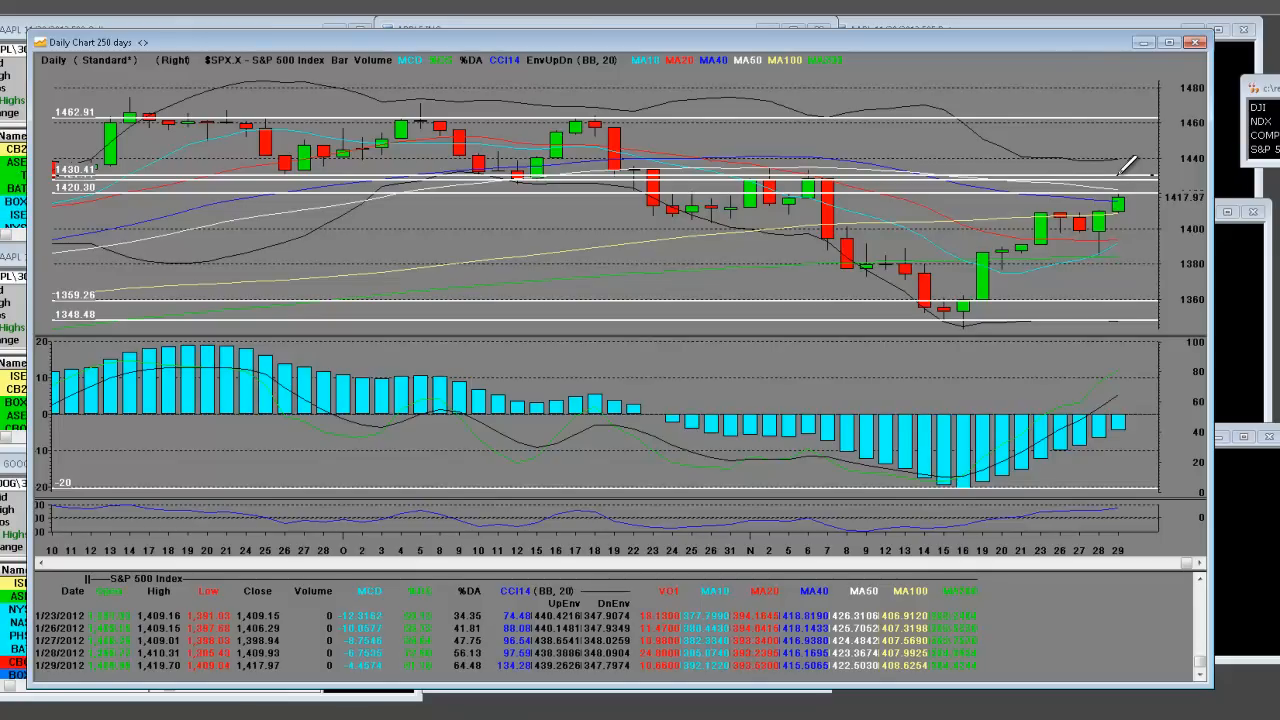
pyautogui.moveTo(1076, 460)
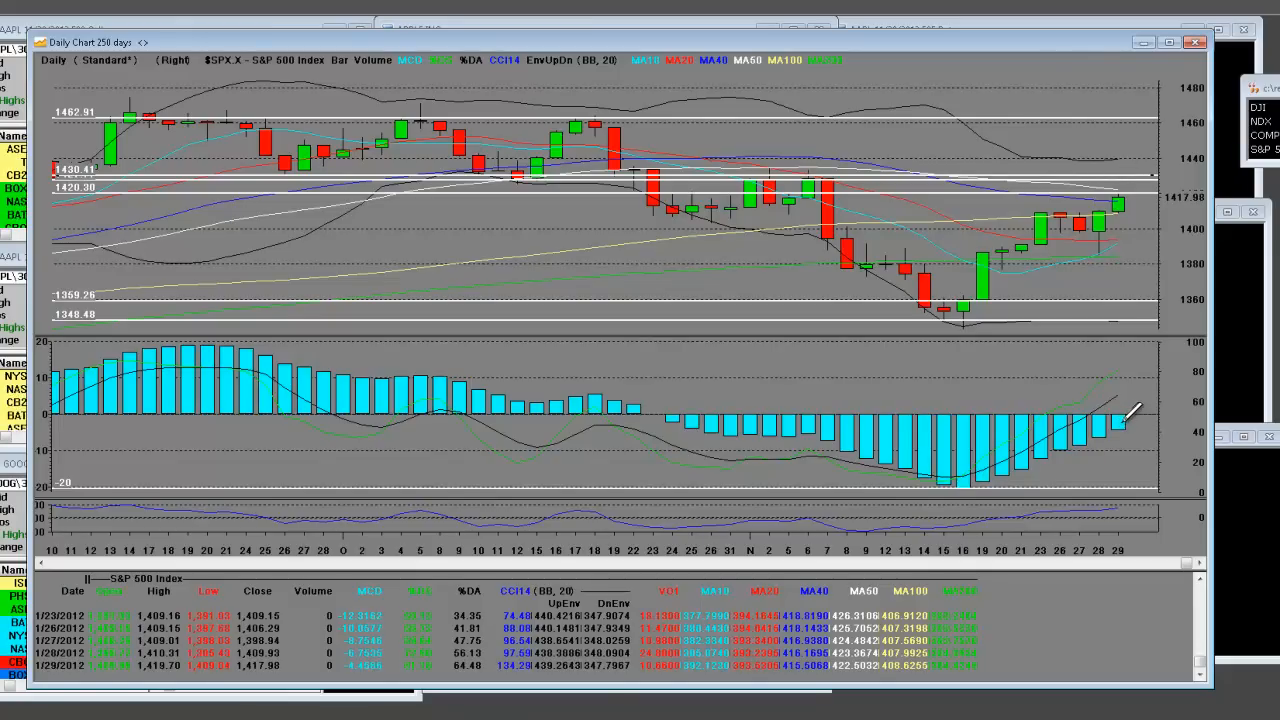
pyautogui.moveTo(716, 414)
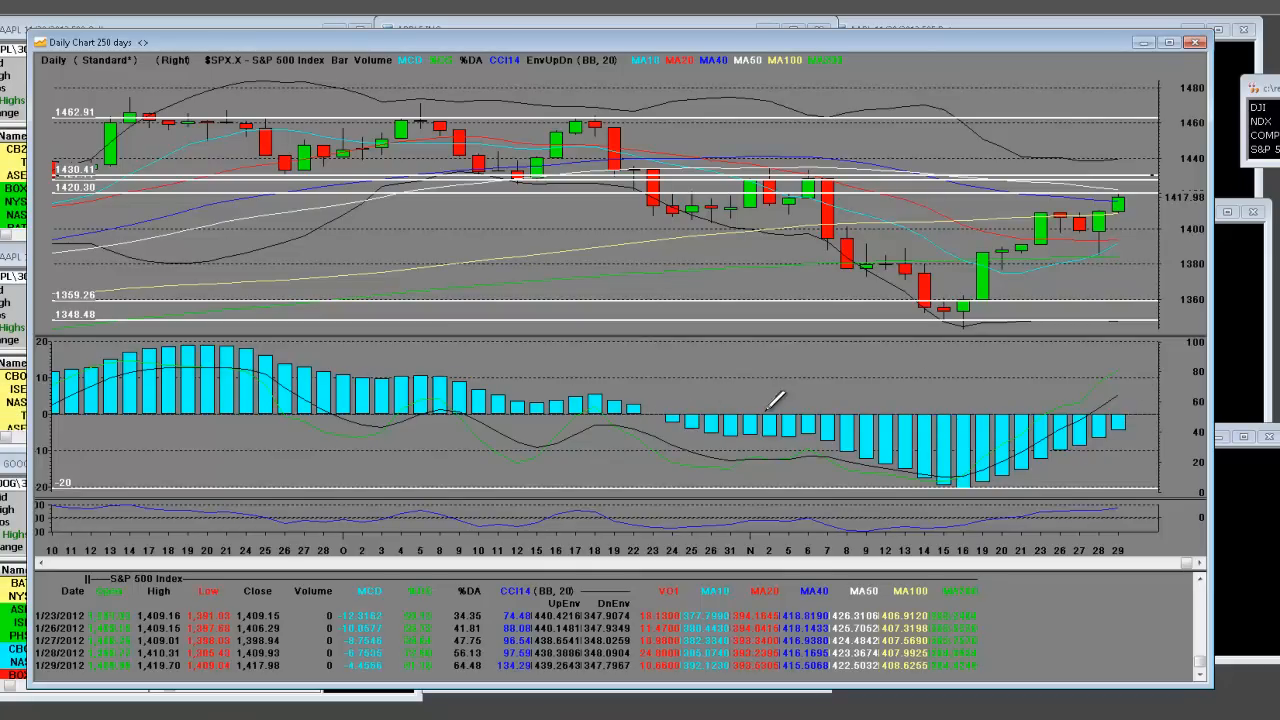
pyautogui.moveTo(1030, 200)
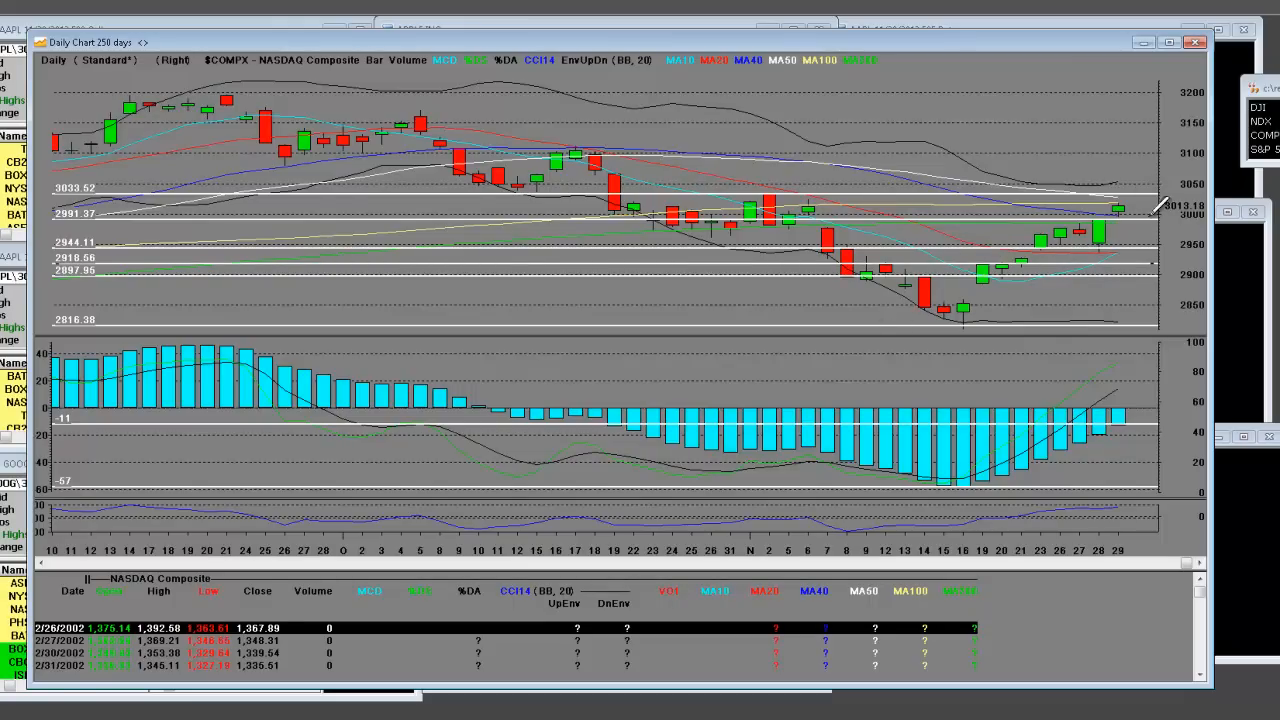
pyautogui.moveTo(936, 280)
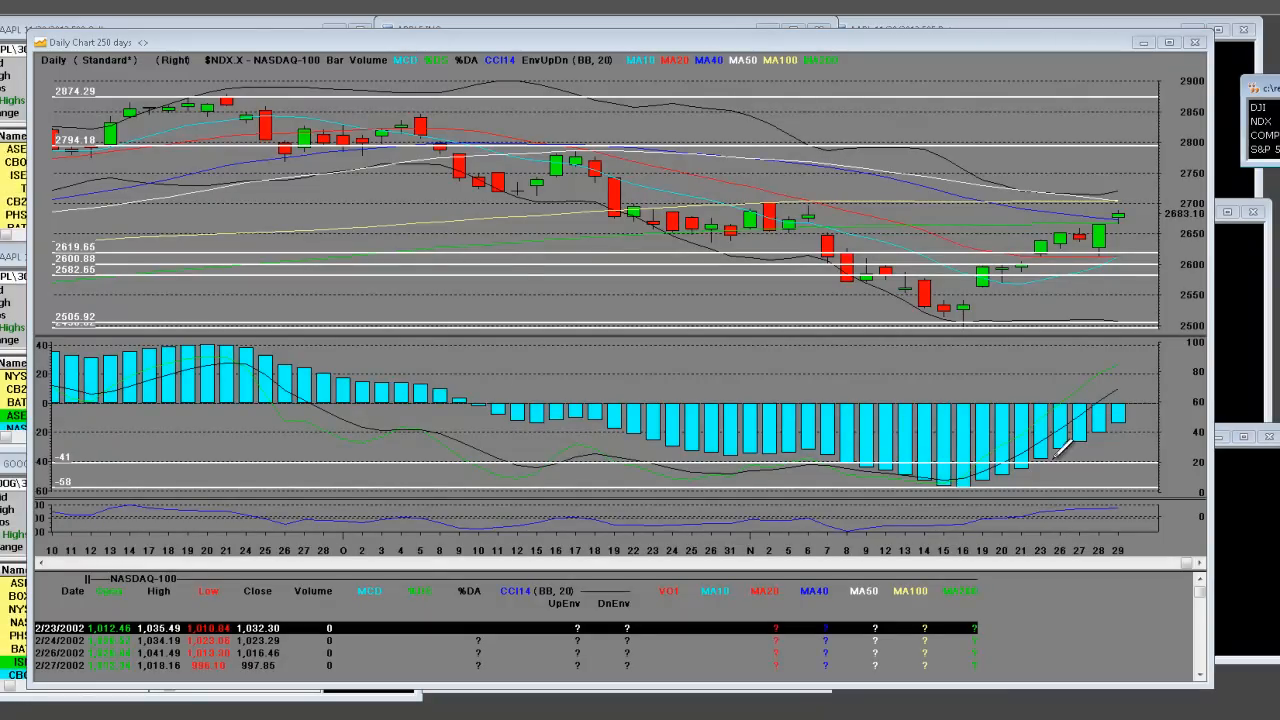
pyautogui.moveTo(1130, 216)
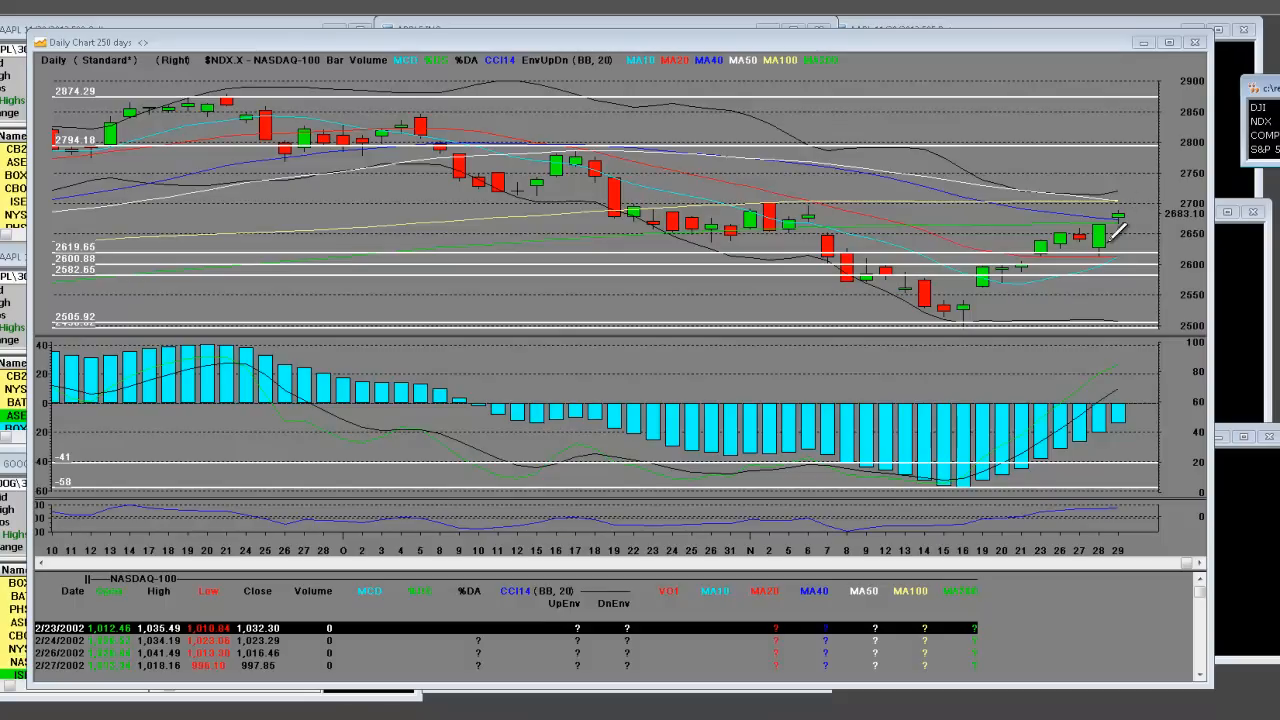
pyautogui.moveTo(796, 204)
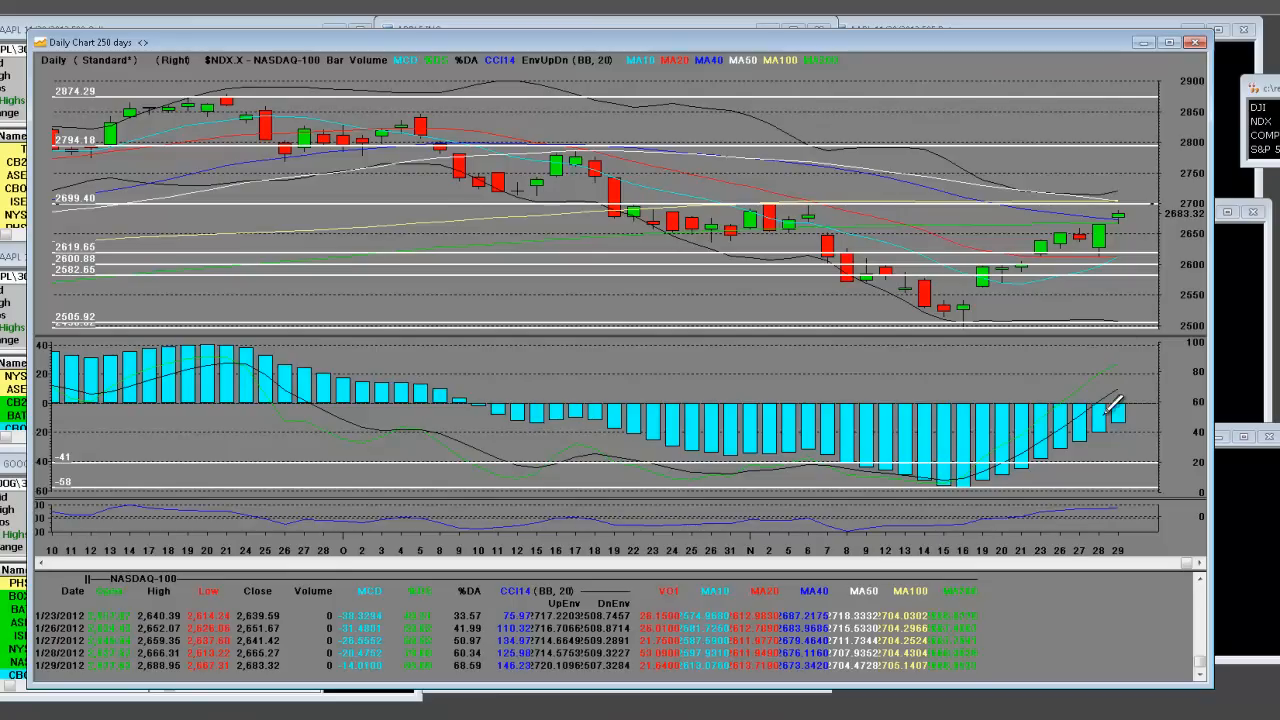
pyautogui.moveTo(976, 320)
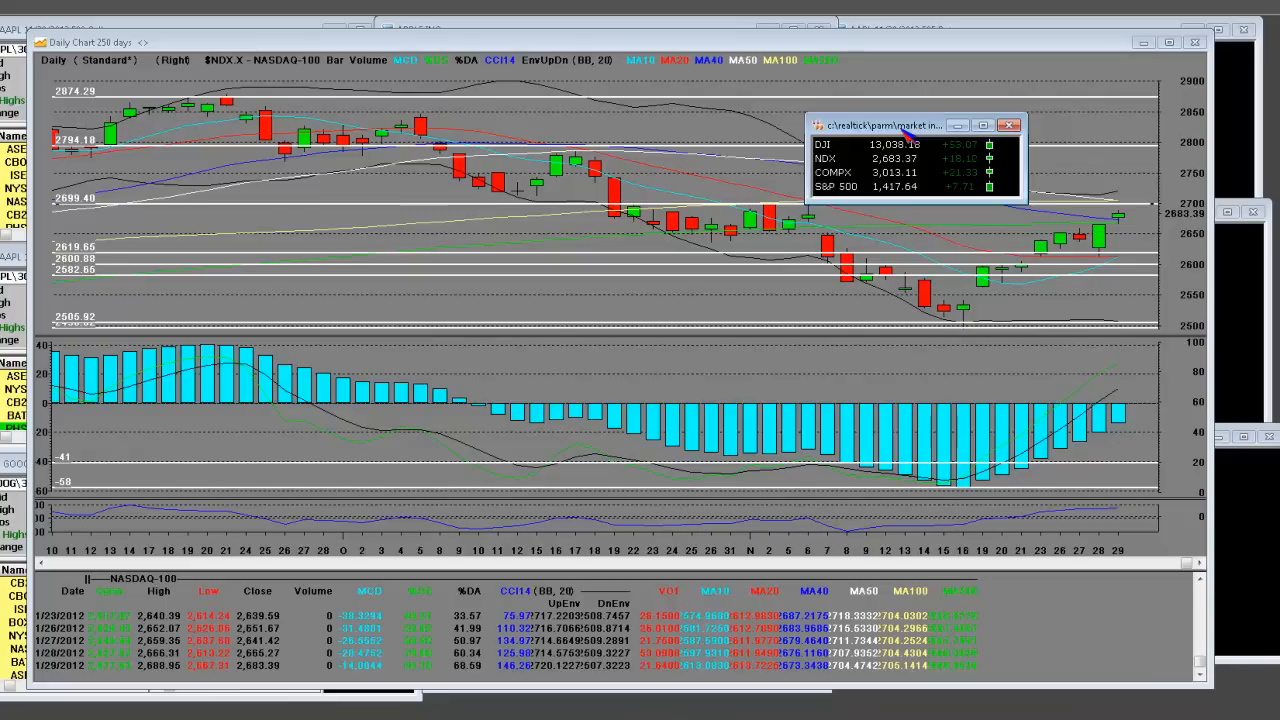
pyautogui.click(1008, 124)
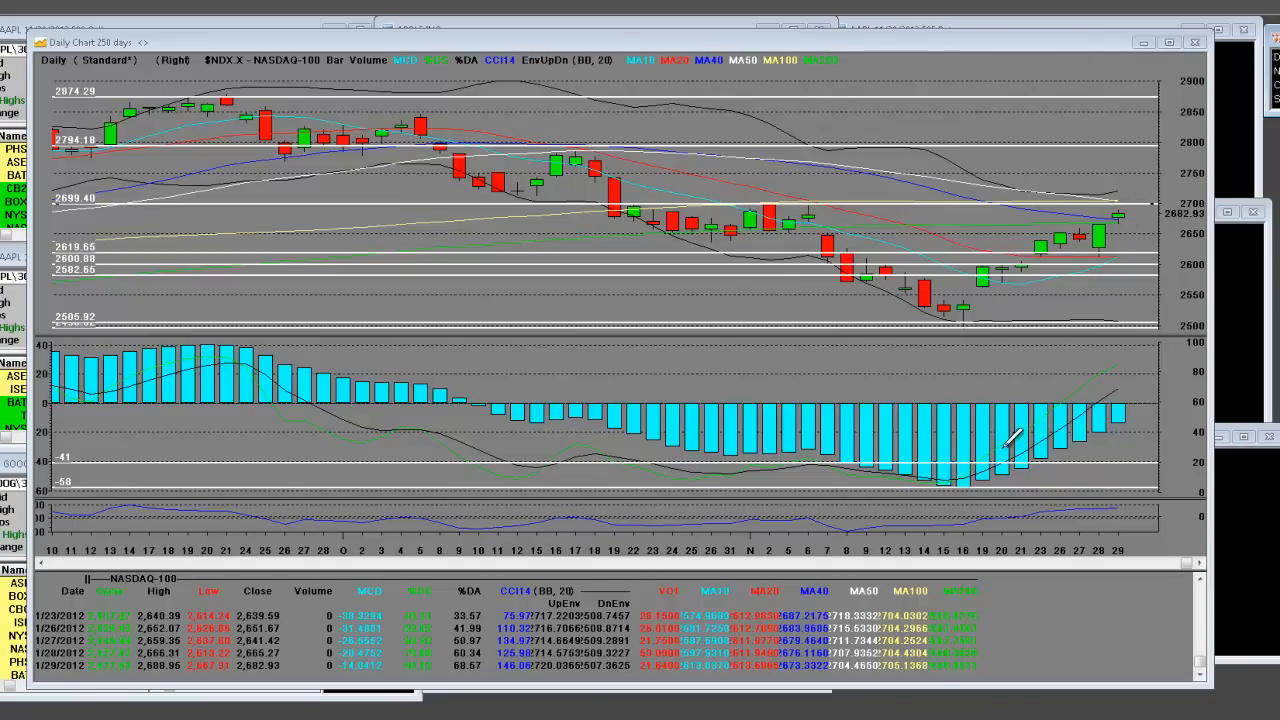
pyautogui.moveTo(950, 210)
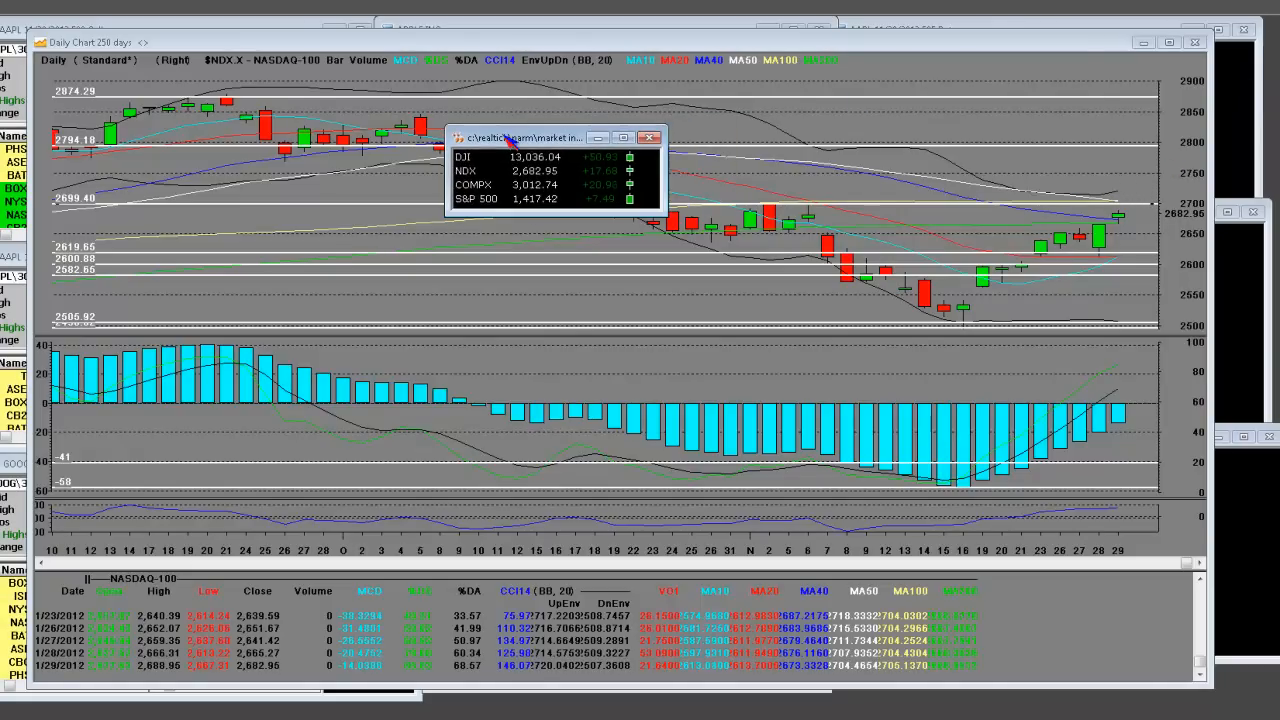
# Reposition the index quote window over the NASDAQ-100 chart
pyautogui.moveTo(510, 138); pyautogui.dragTo(580, 160)
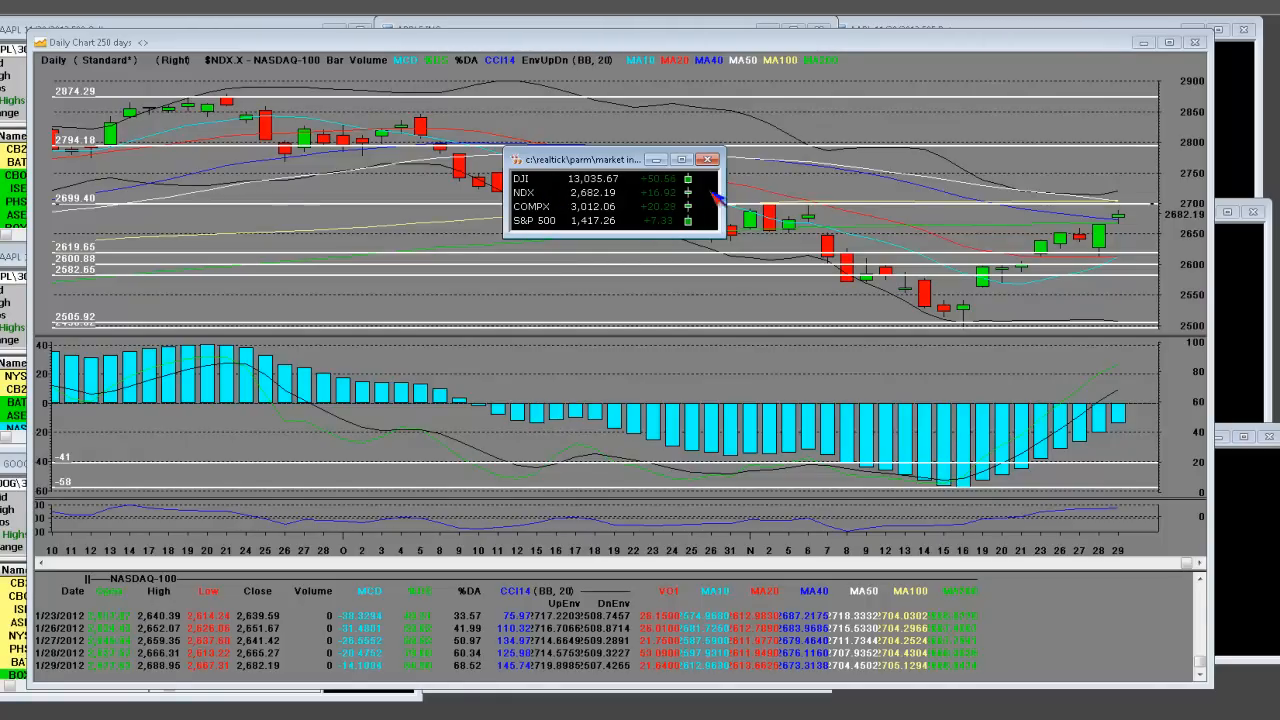
pyautogui.moveTo(946, 496)
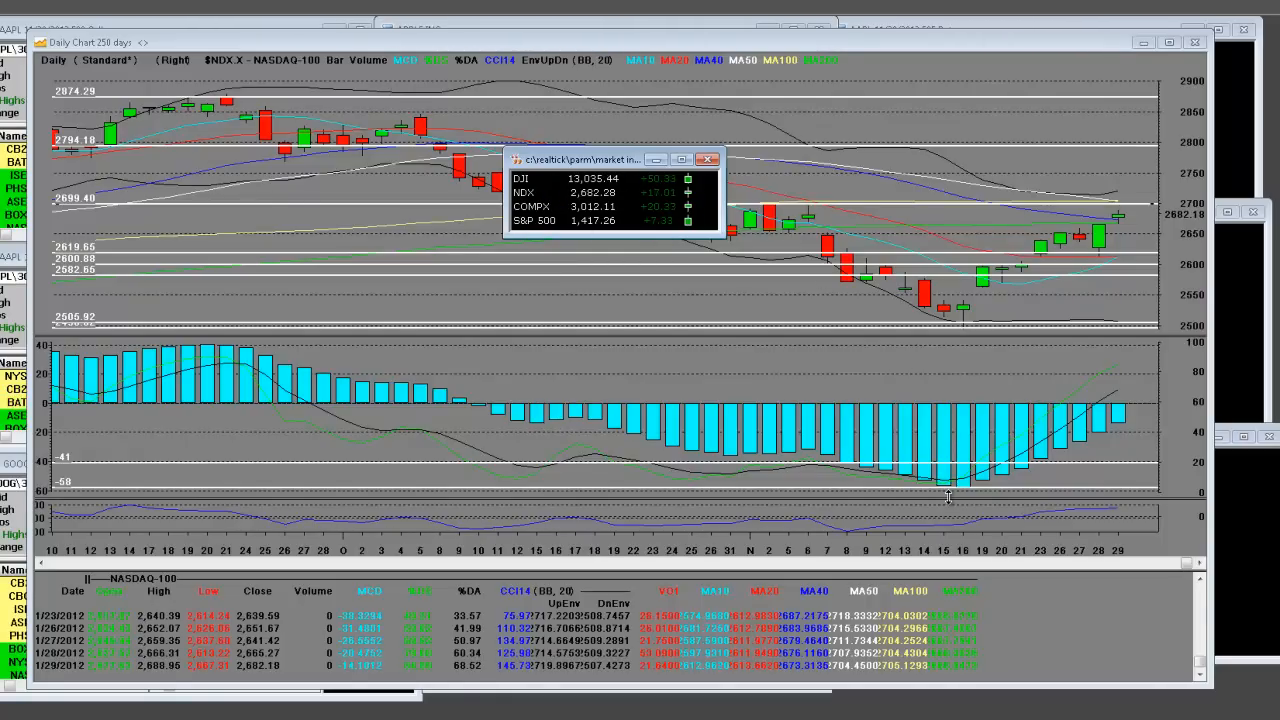